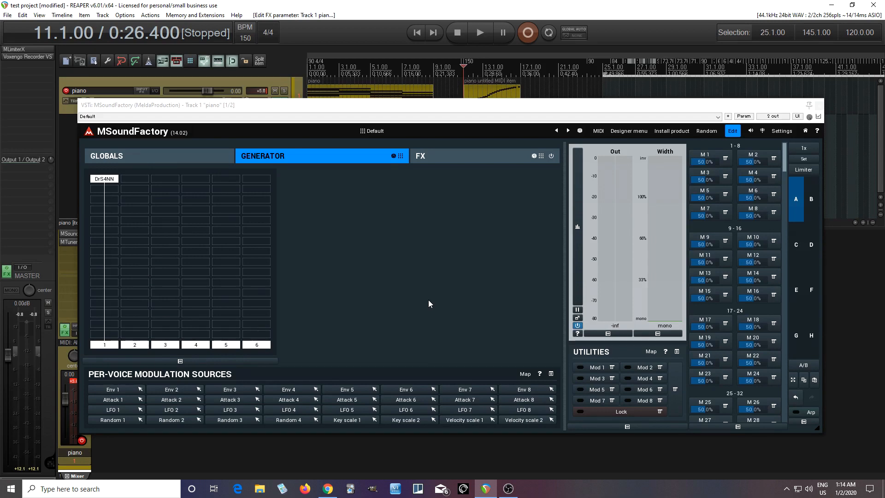
{"action": "mouse_move", "coordinate": [213, 210]}
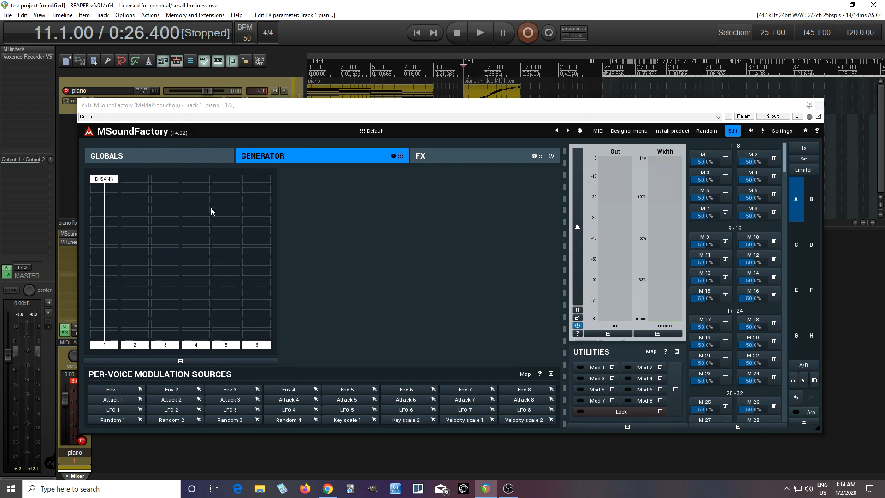
{"action": "mouse_move", "coordinate": [158, 210]}
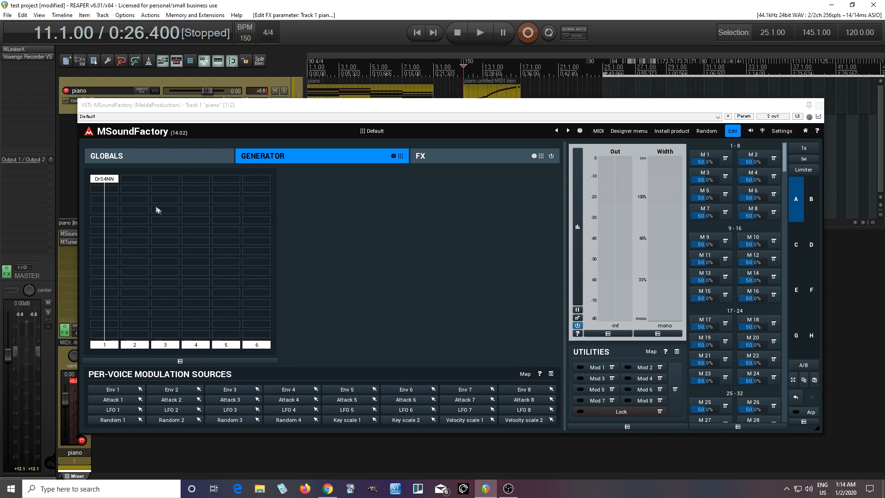
{"action": "mouse_move", "coordinate": [164, 199]}
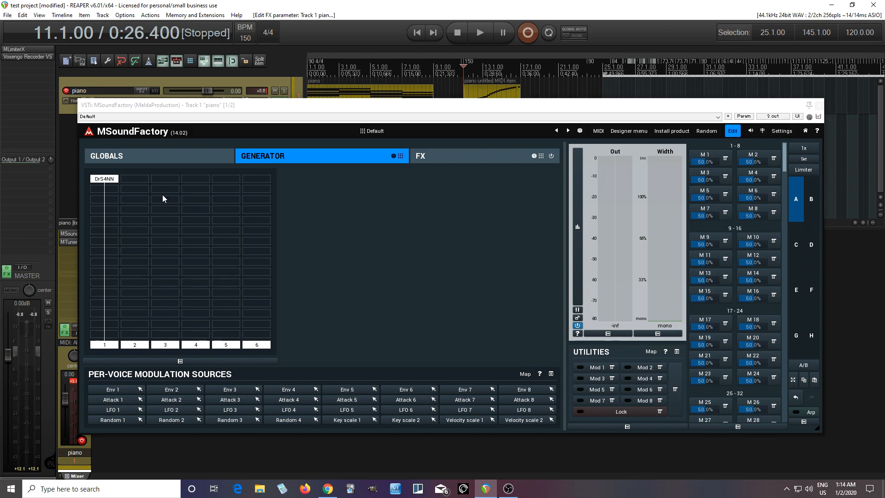
{"action": "mouse_move", "coordinate": [161, 201]}
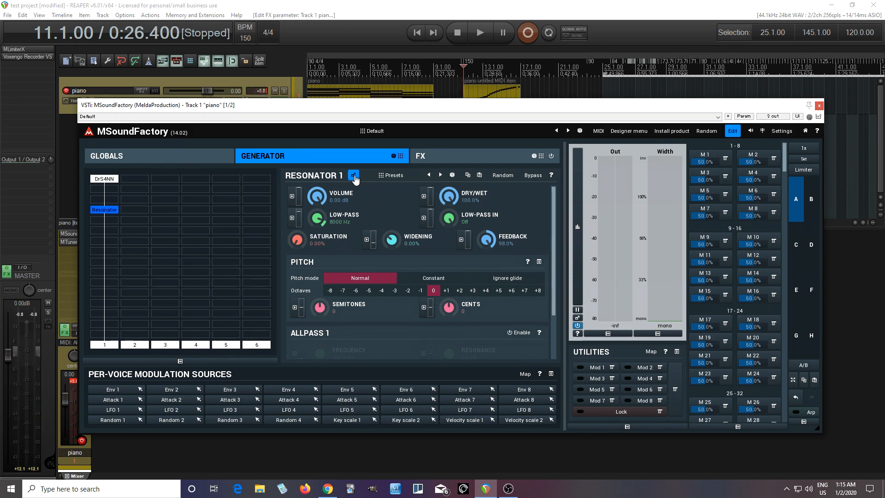
- Pop out the Resonator 1 window and audition Allpass 1 on and off, leaving it disabled
{"action": "left_click", "coordinate": [355, 175]}
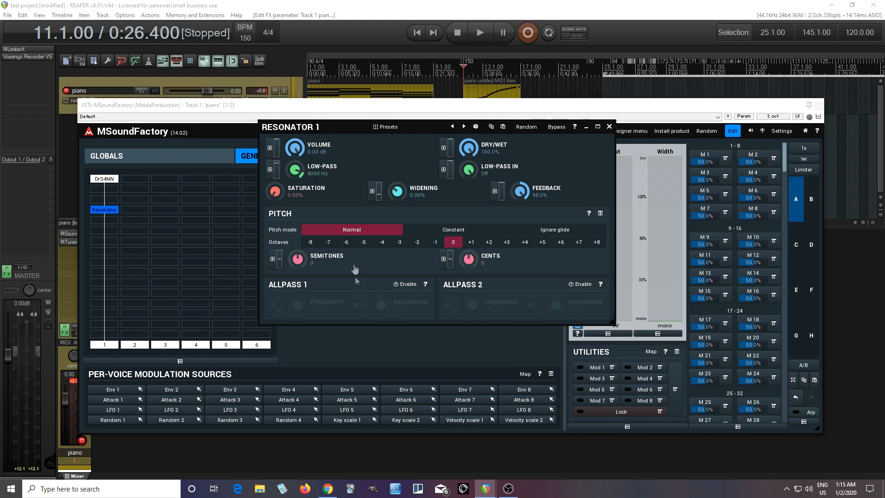
{"action": "mouse_move", "coordinate": [321, 286]}
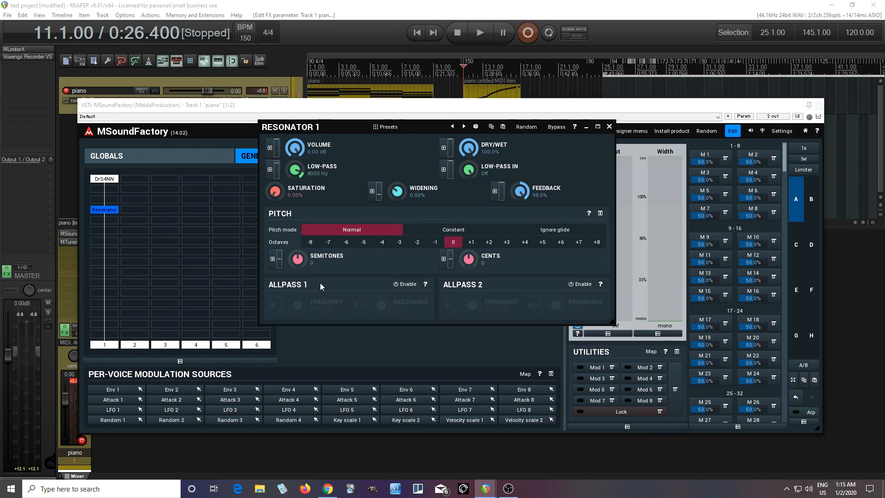
{"action": "left_click", "coordinate": [405, 283]}
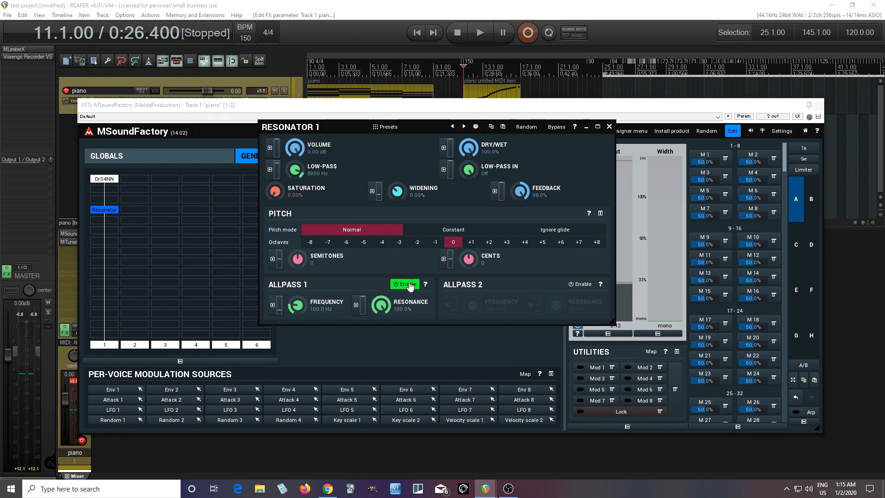
{"action": "left_click", "coordinate": [404, 285]}
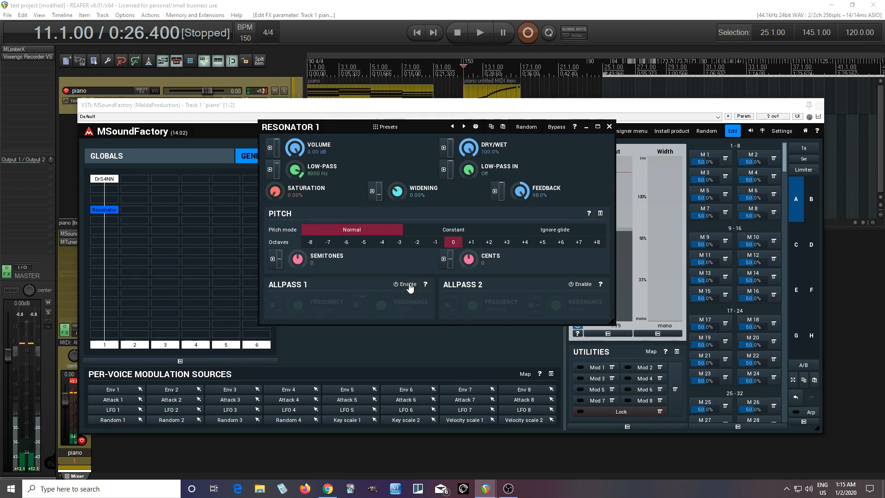
{"action": "left_click", "coordinate": [406, 284]}
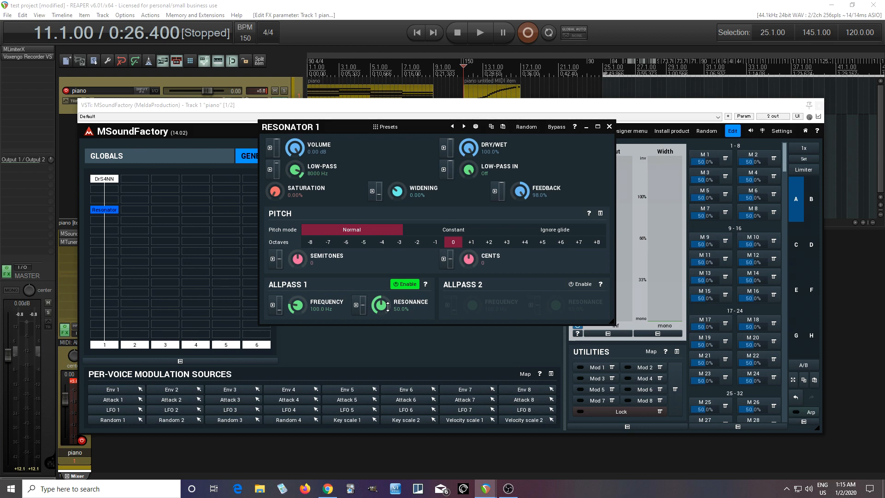
{"action": "left_click", "coordinate": [404, 284]}
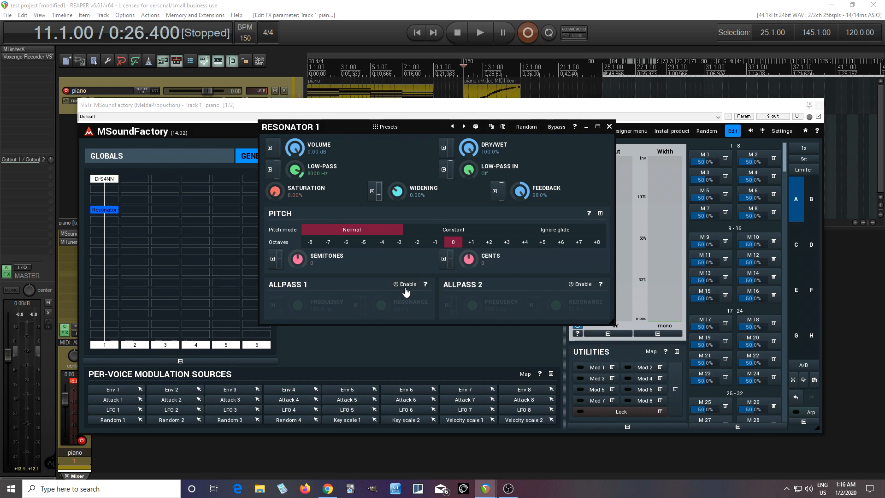
- Enable Allpass 1 at 100 Hz with 34% resonance
{"action": "left_click", "coordinate": [405, 285]}
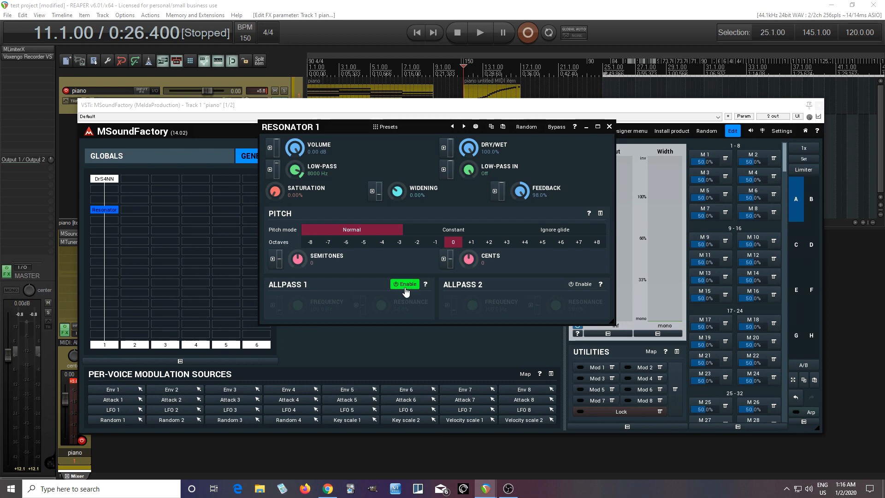
{"action": "left_click", "coordinate": [405, 284]}
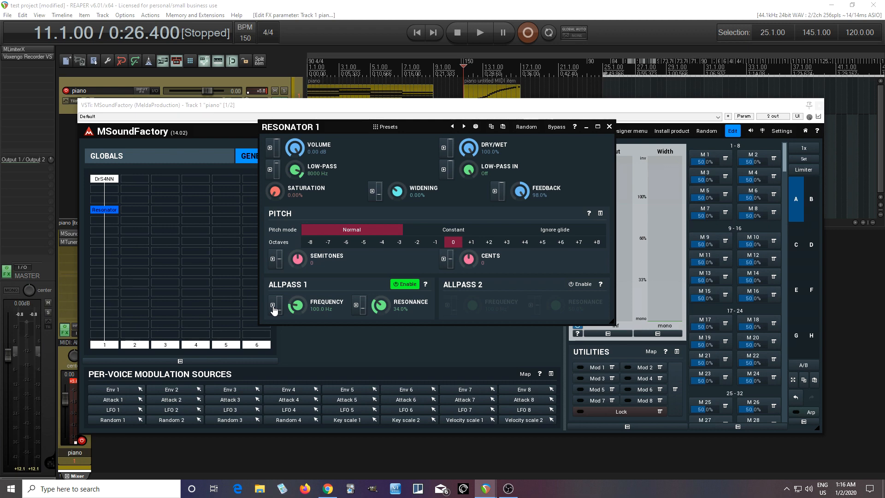
{"action": "mouse_move", "coordinate": [357, 308]}
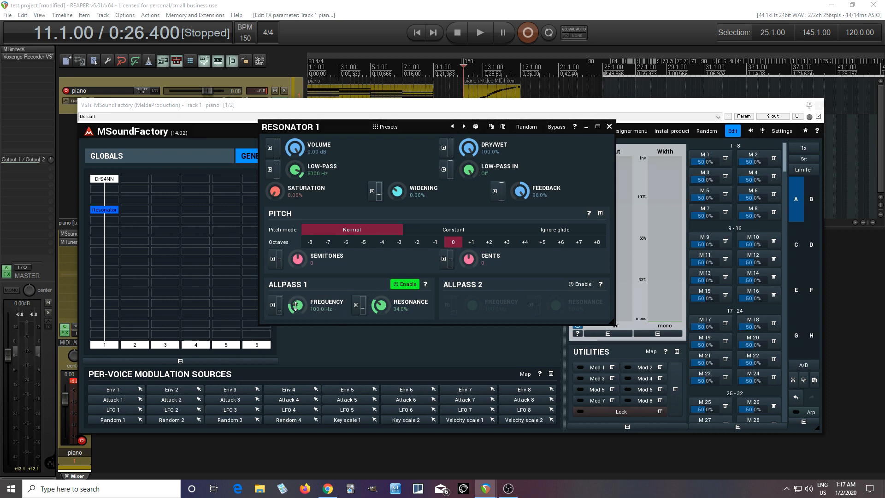
{"action": "mouse_move", "coordinate": [296, 334]}
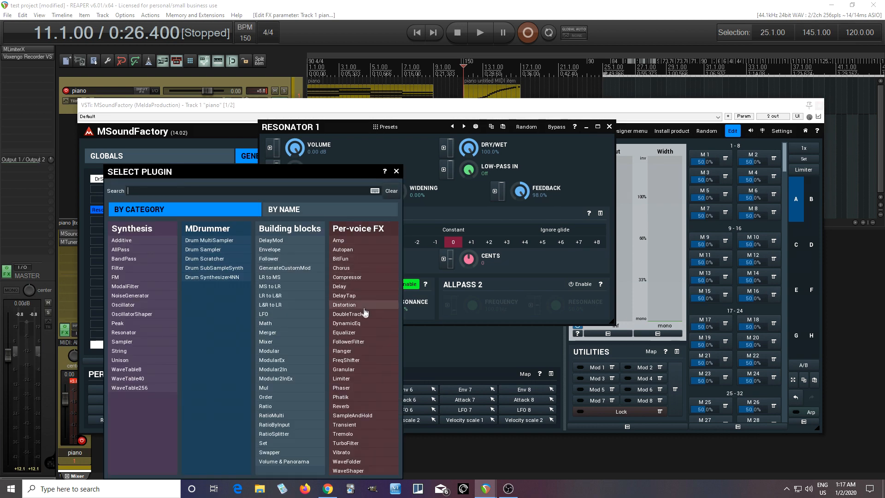
- Insert an Equalizer module in the slot after the Resonator
{"action": "left_click", "coordinate": [395, 171]}
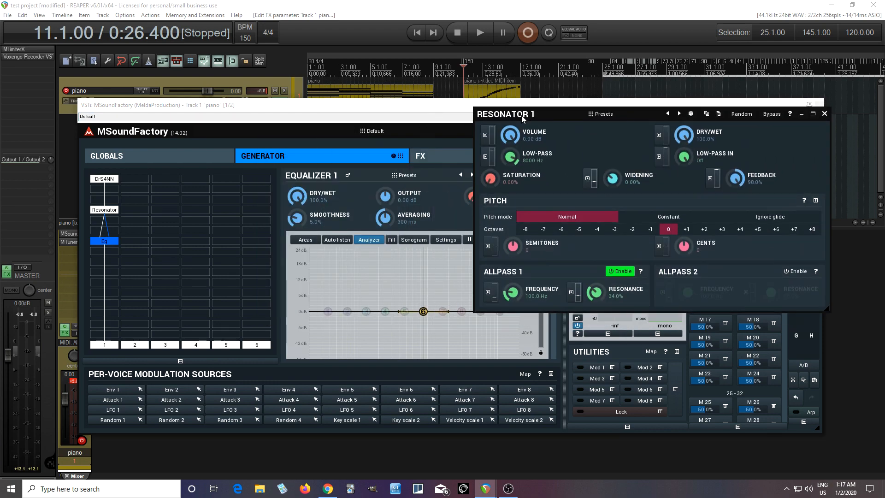
{"action": "mouse_move", "coordinate": [374, 322]}
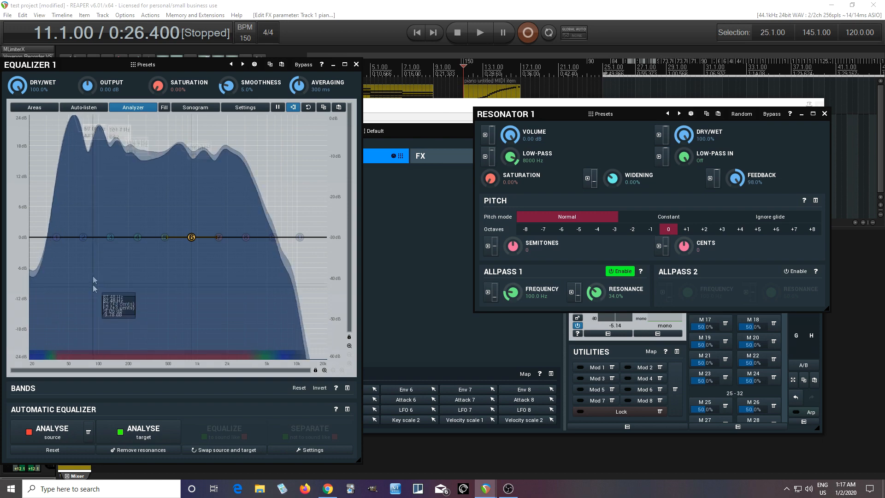
{"action": "mouse_move", "coordinate": [136, 237]}
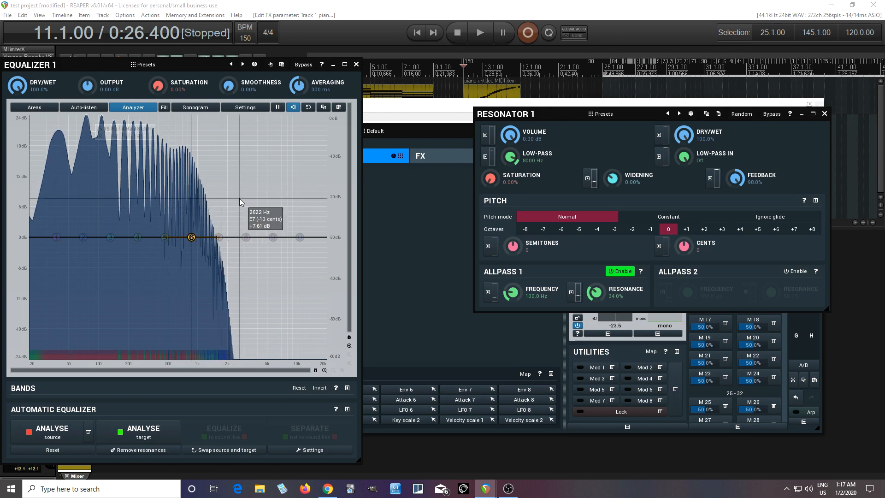
{"action": "mouse_move", "coordinate": [162, 145]}
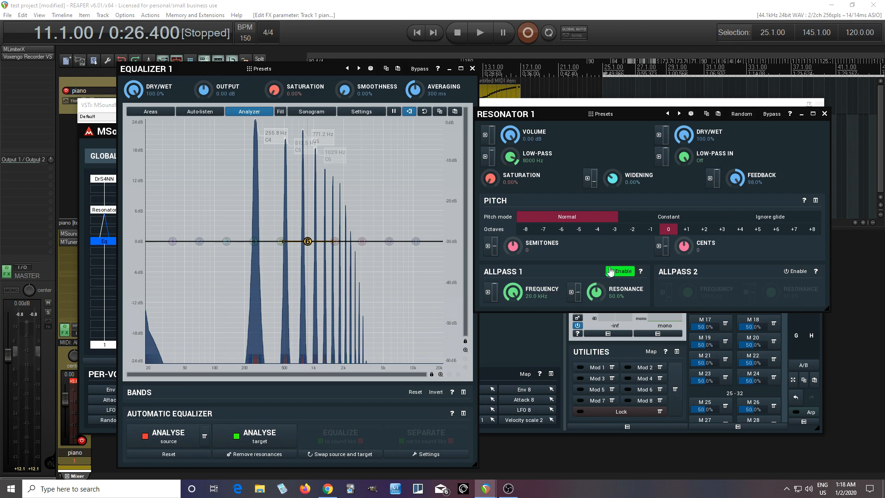
- Close the Equalizer 1 window and re-enable Allpass 1 at 20 kHz with 8.4% resonance
{"action": "left_click", "coordinate": [620, 271]}
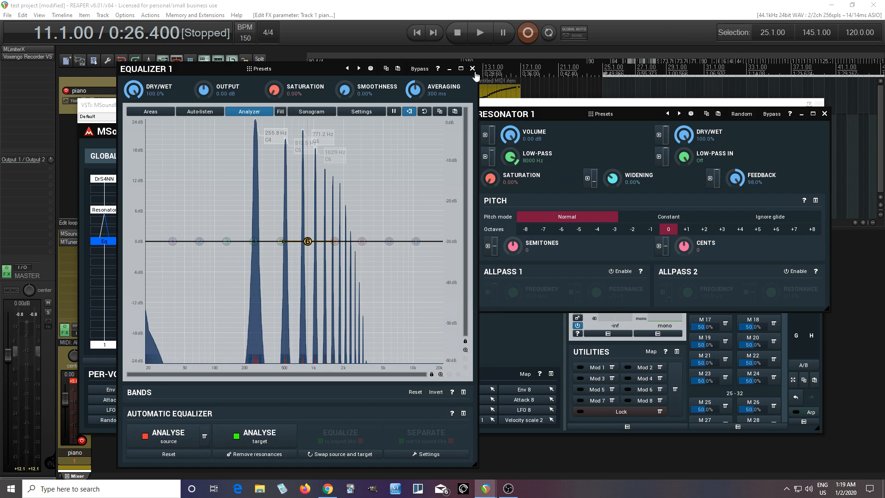
{"action": "left_click", "coordinate": [472, 68]}
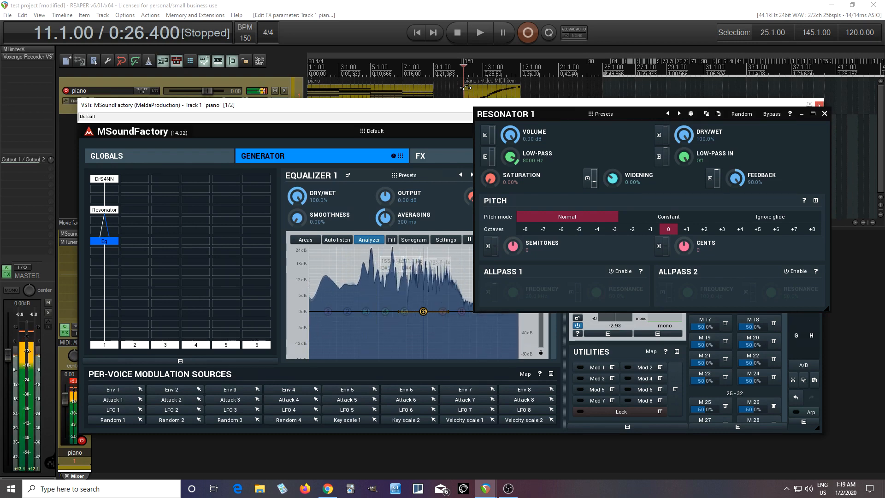
{"action": "left_click", "coordinate": [619, 271]}
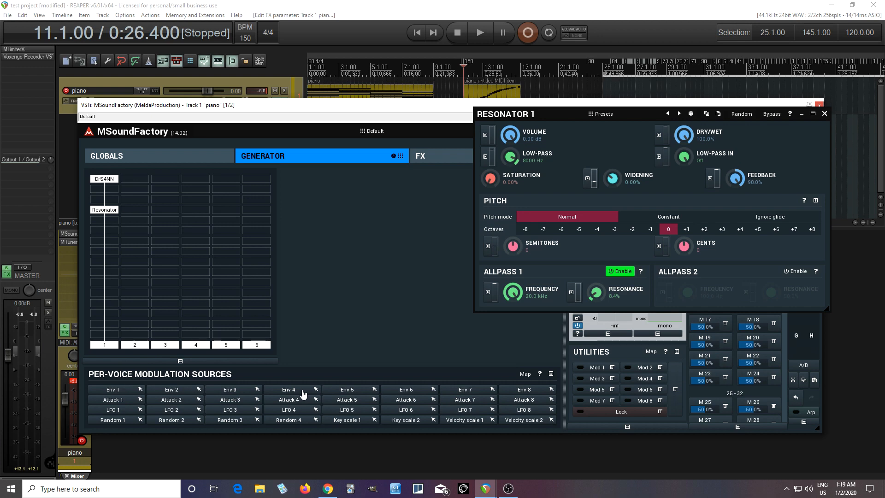
{"action": "mouse_move", "coordinate": [69, 247]}
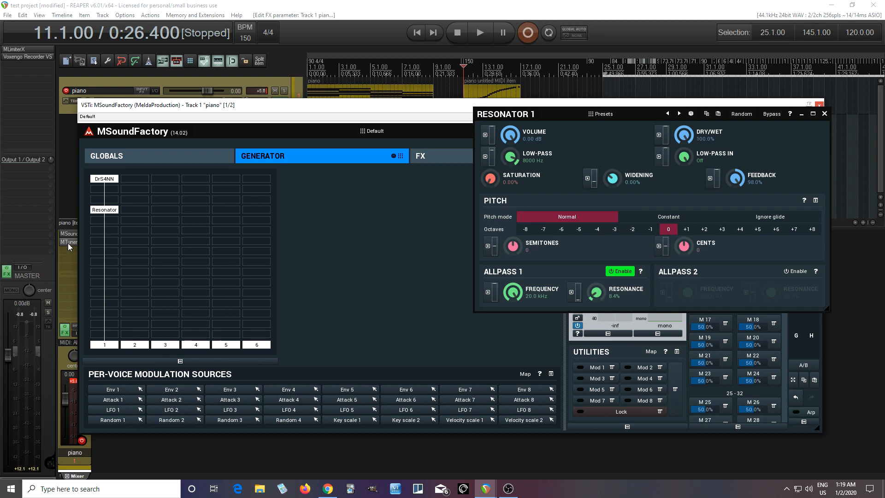
{"action": "left_click", "coordinate": [68, 242]}
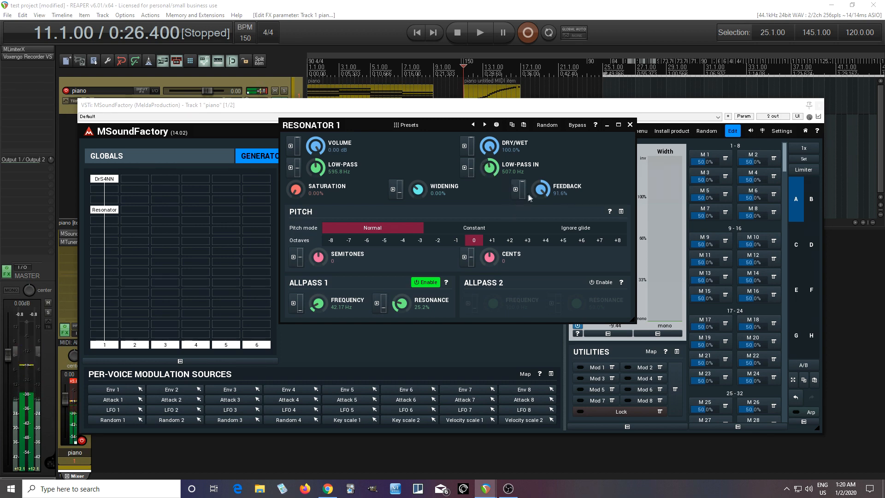
- Raise Resonator feedback to 98.4% and set low-pass to about 927 Hz
{"action": "left_click_drag", "start_coordinate": [519, 189], "coordinate": [519, 181]}
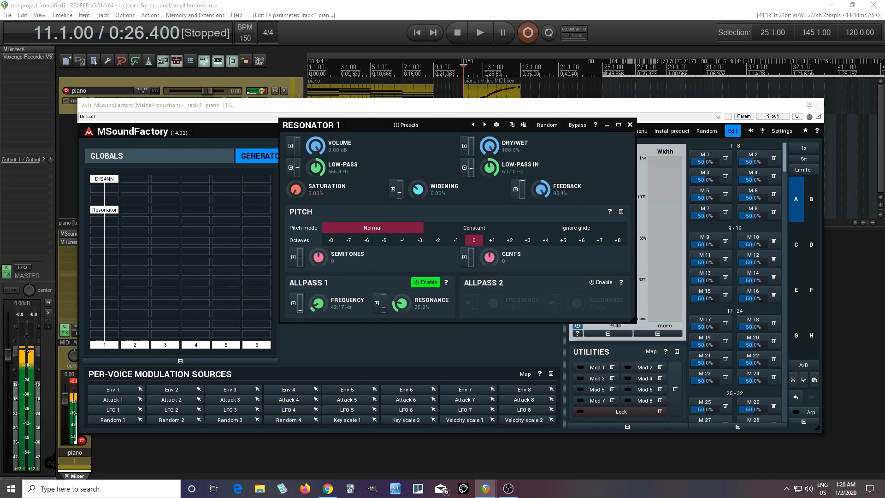
{"action": "left_click_drag", "start_coordinate": [320, 168], "coordinate": [320, 157]}
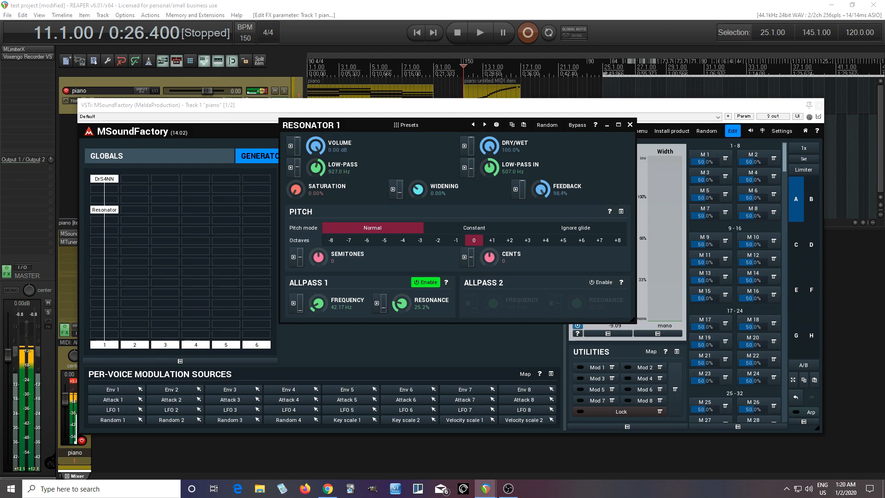